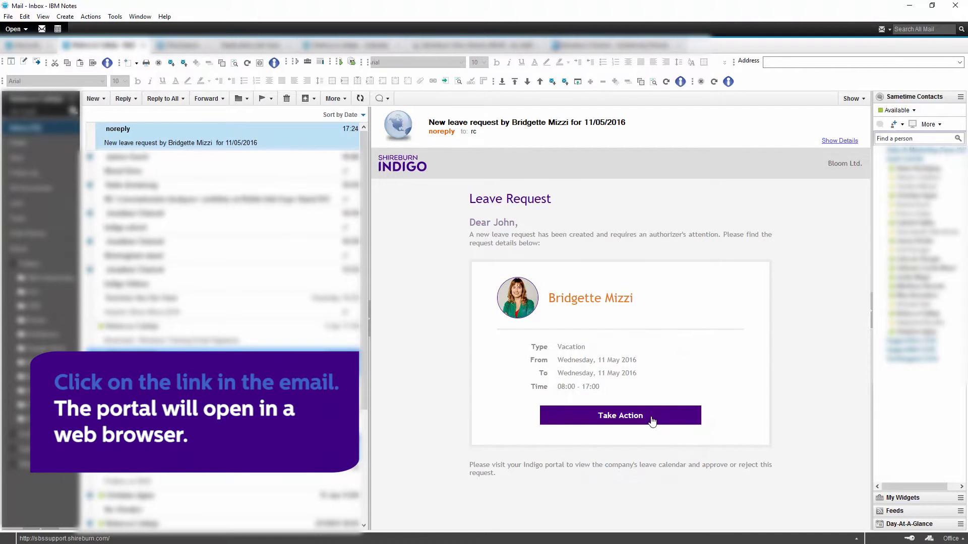
{"action": "left_click", "coordinate": [620, 414]}
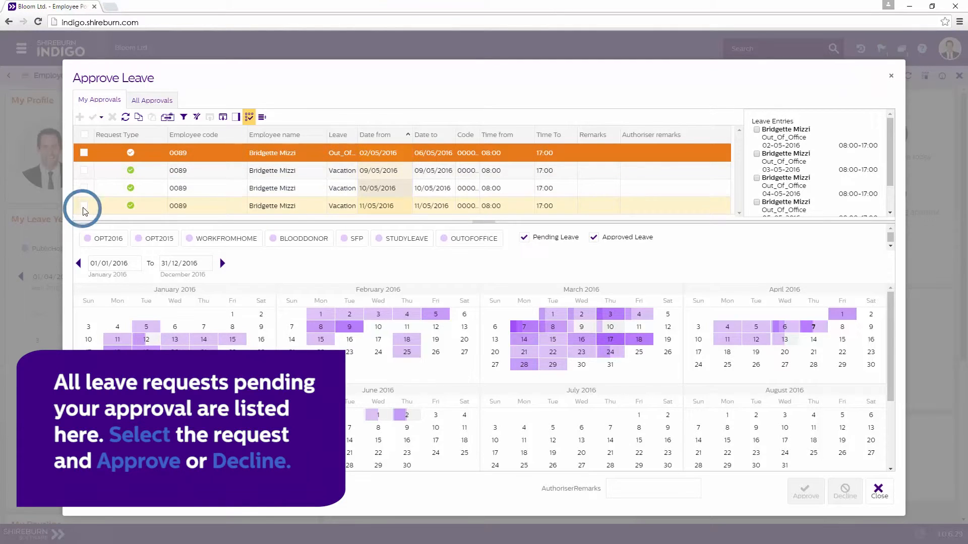
{"action": "left_click", "coordinate": [84, 206]}
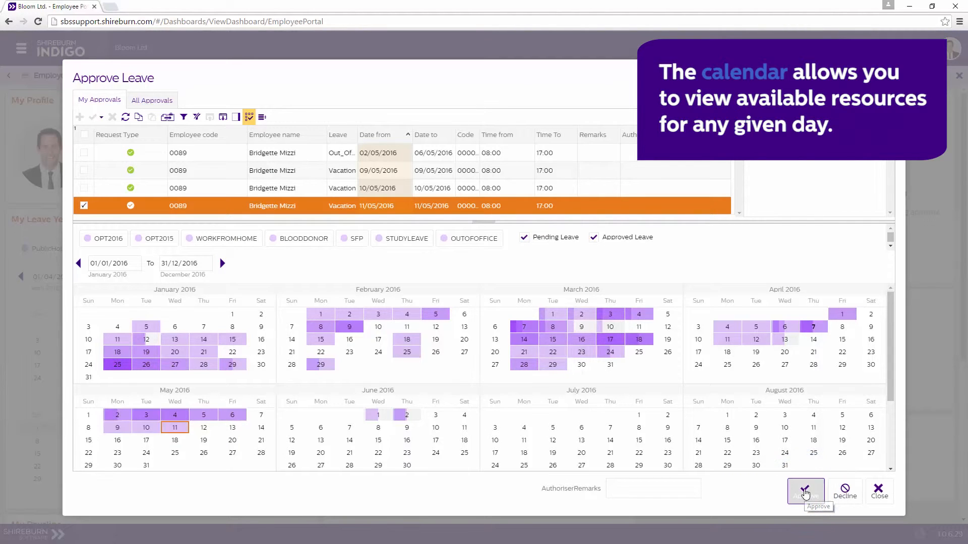
{"action": "left_click", "coordinate": [805, 492]}
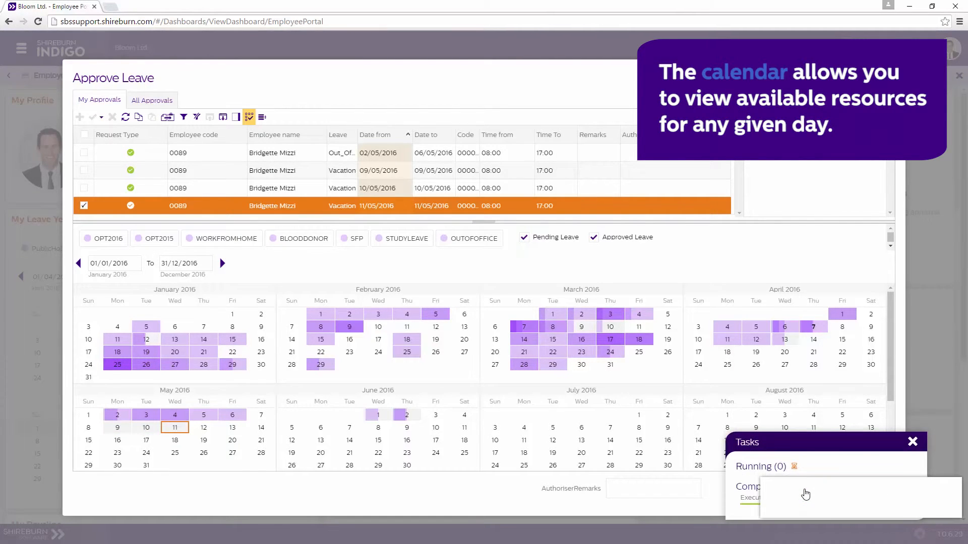